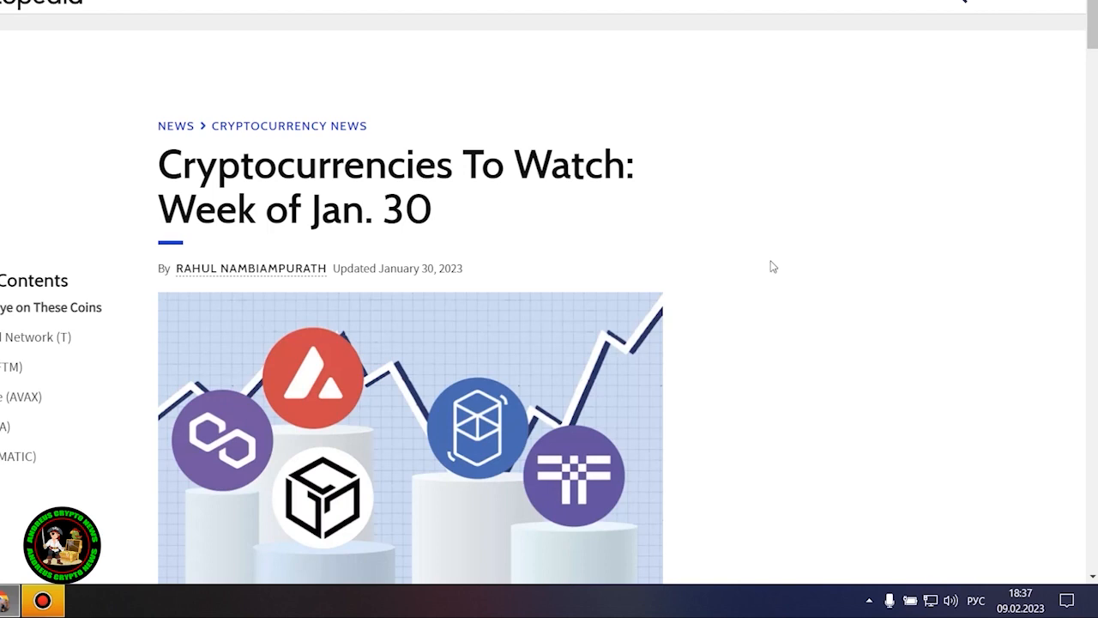
# Scroll from the 'Cryptocurrencies To Watch: Week of Jan. 30' headline down to the Key Takeaways box.
pyautogui.scroll(-3)
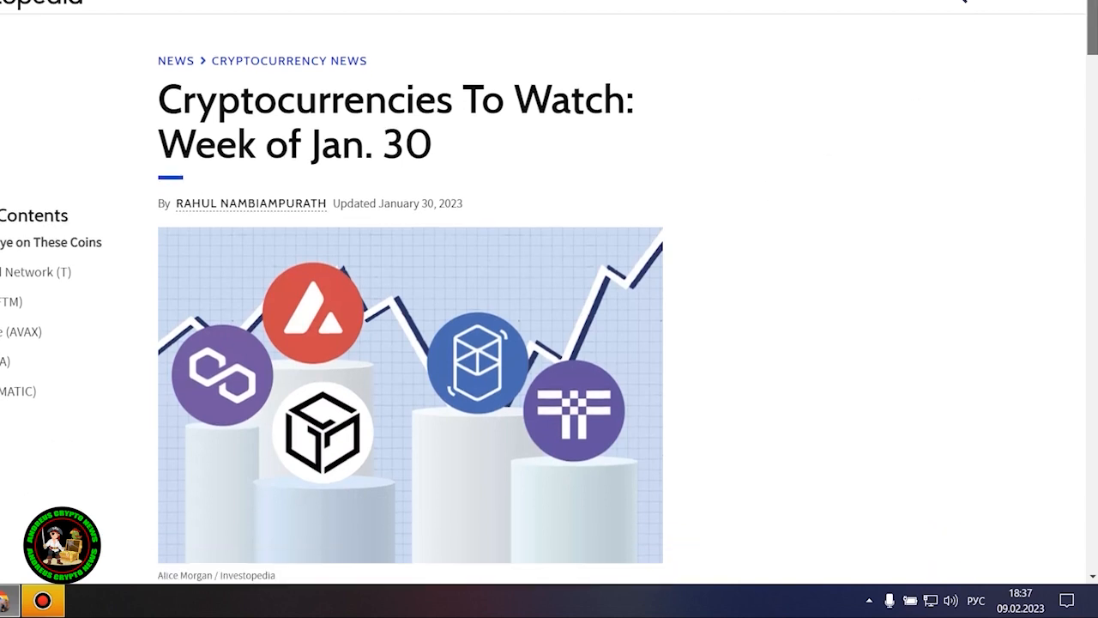
pyautogui.scroll(-3)
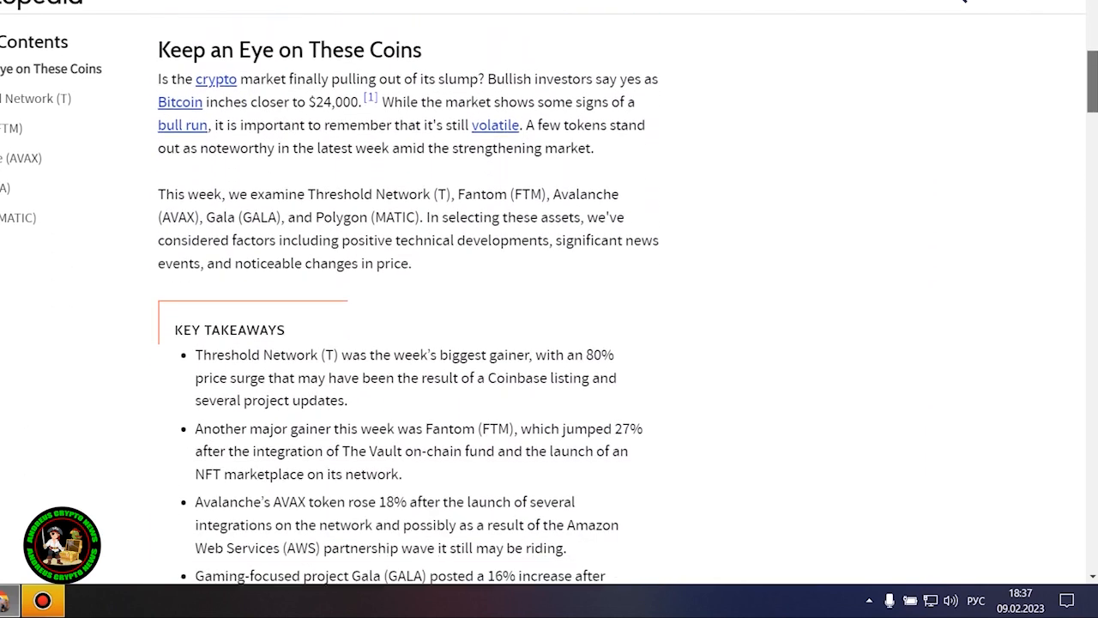
pyautogui.scroll(-3)
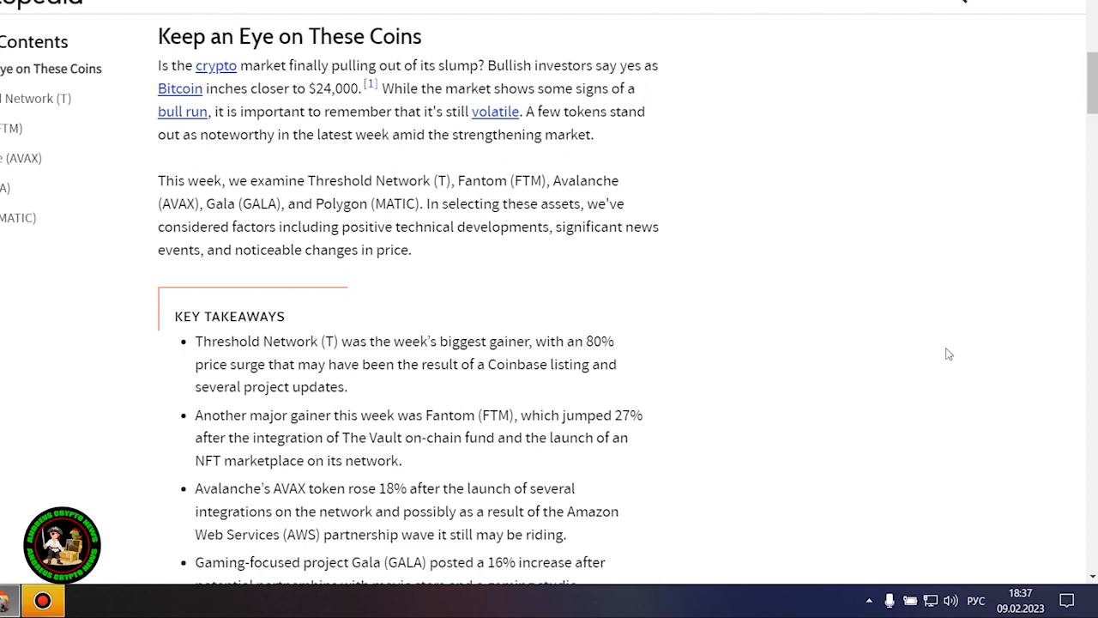
pyautogui.moveTo(947, 350)
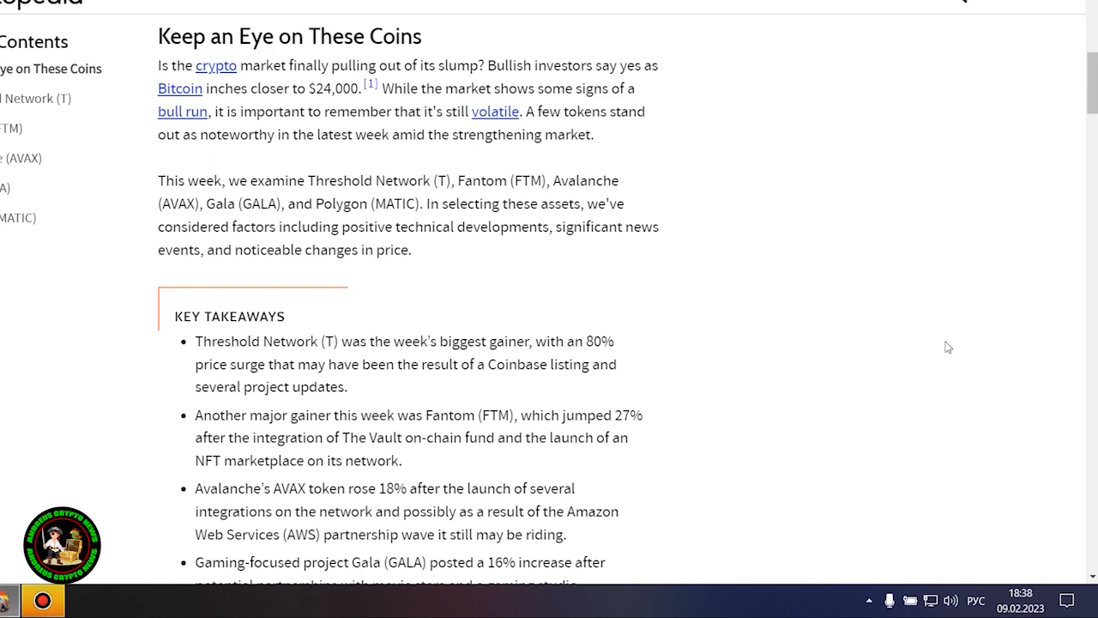
# Scroll down until the Threshold Network (T) heading and its red price chart are visible.
pyautogui.scroll(-3)
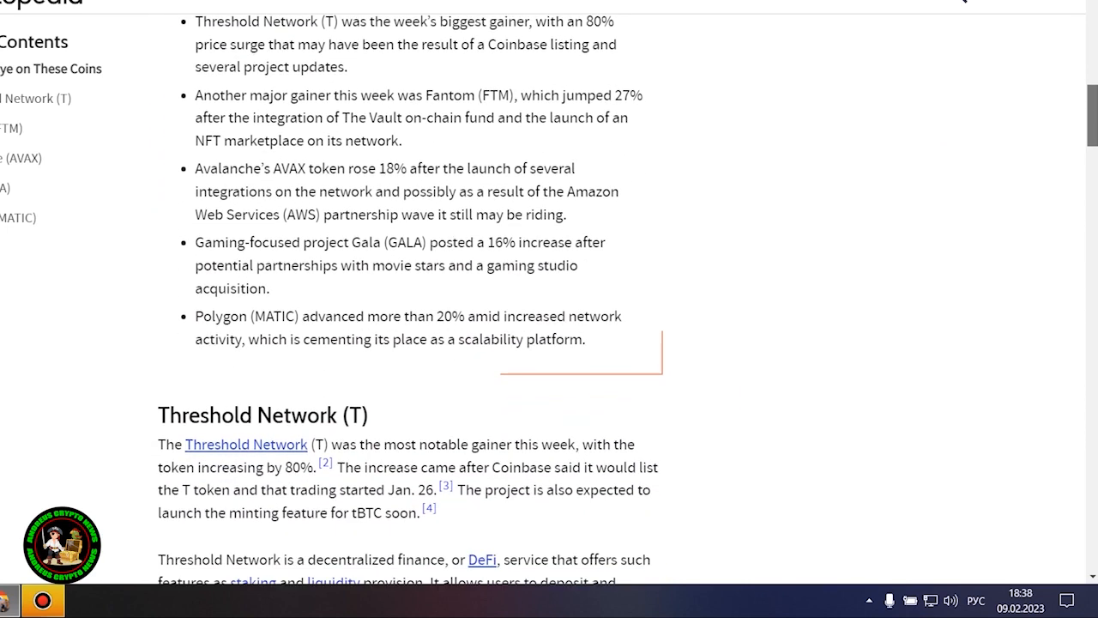
pyautogui.scroll(-3)
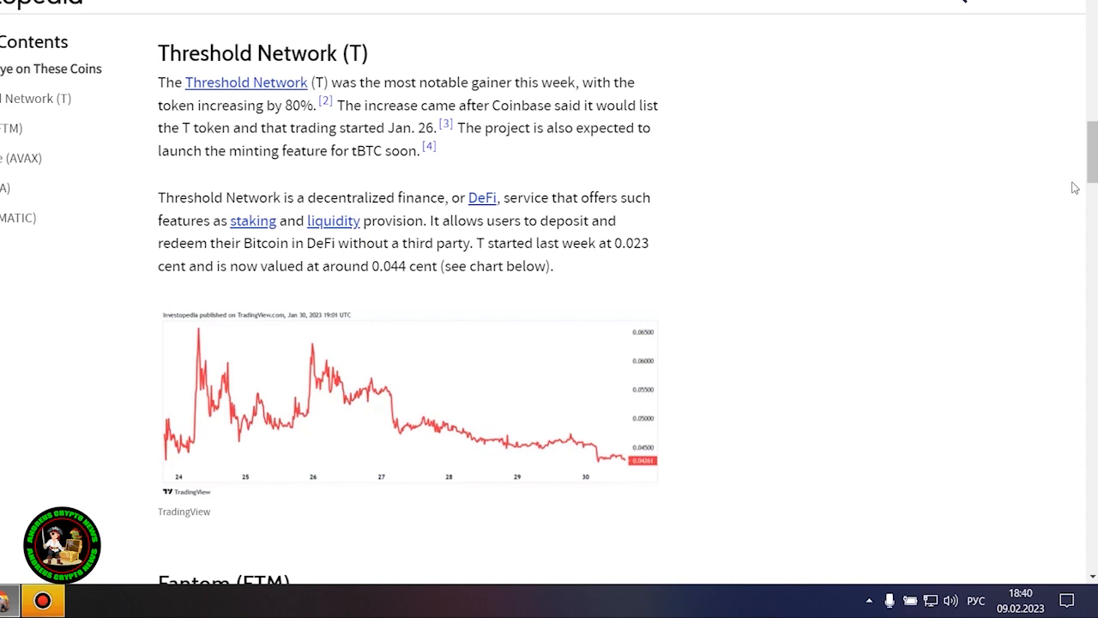
pyautogui.moveTo(1095, 292)
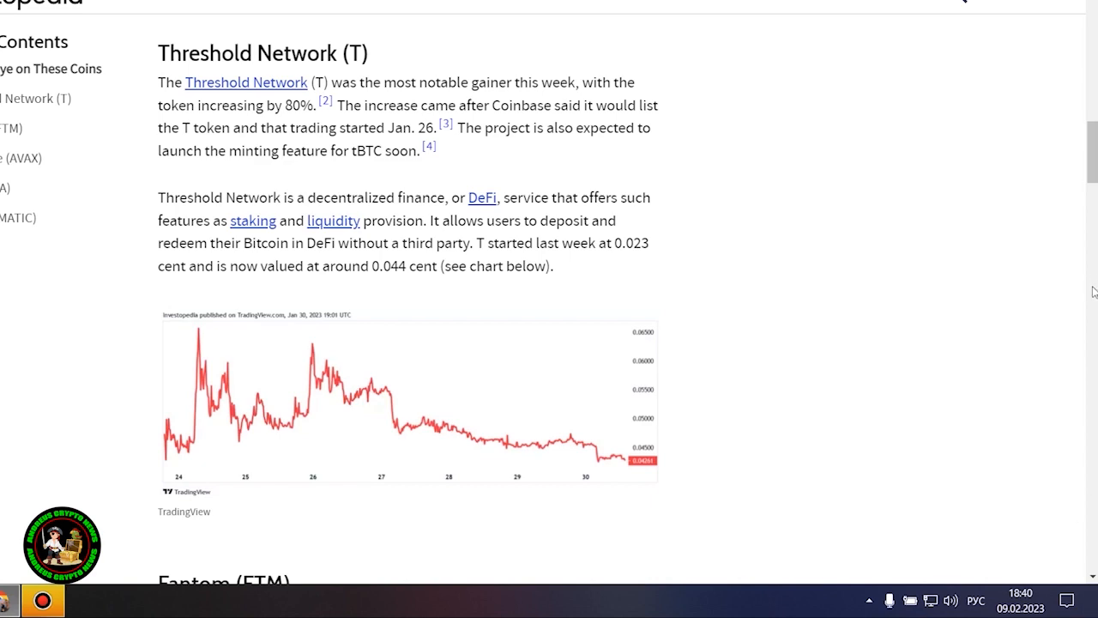
# Scroll through the Fantom (FTM) section toward Avalanche, keeping the Threshold chart partly above.
pyautogui.scroll(-3)
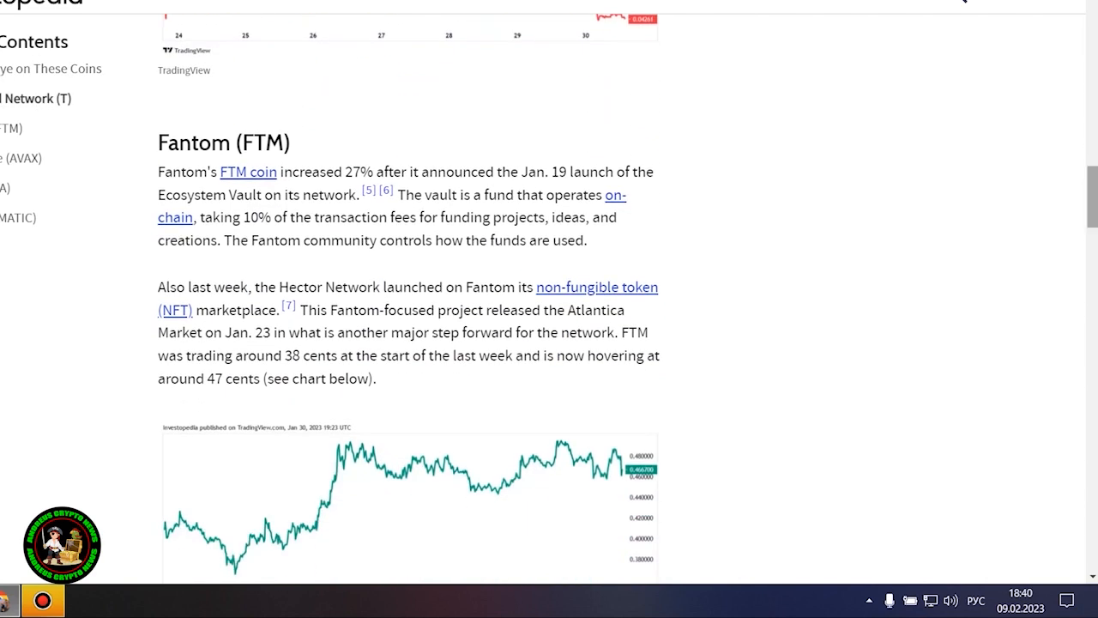
pyautogui.moveTo(927, 298)
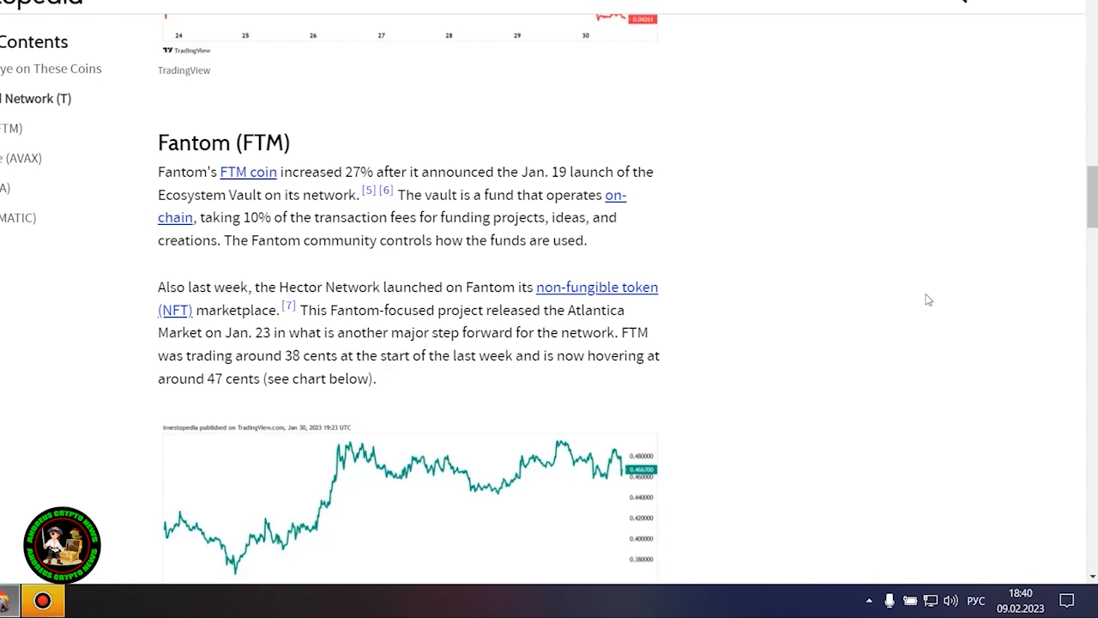
pyautogui.scroll(-3)
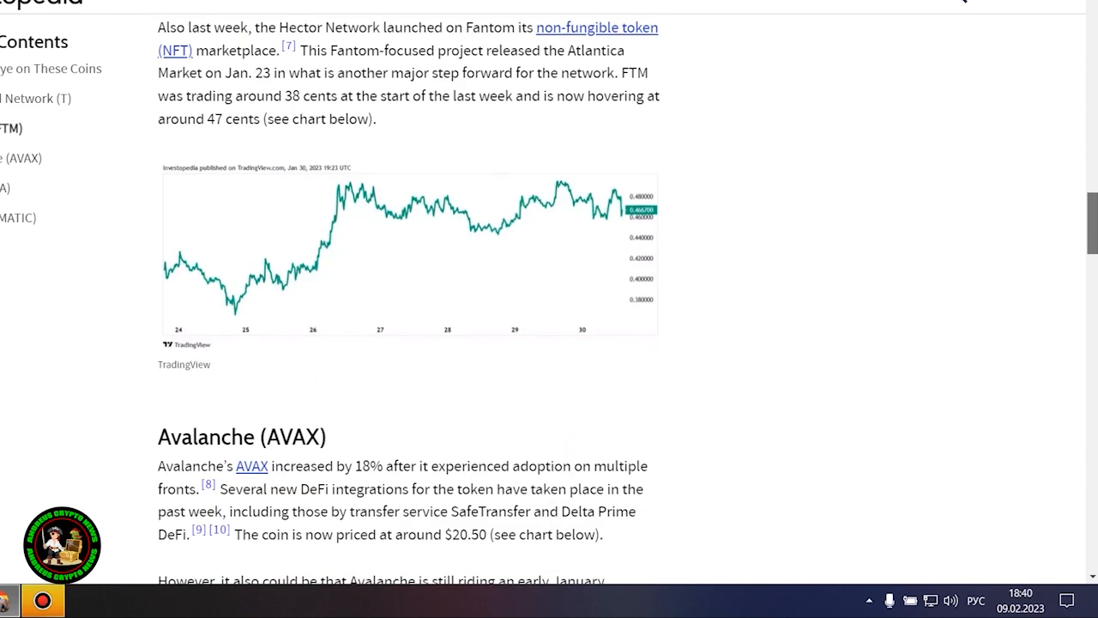
pyautogui.scroll(-3)
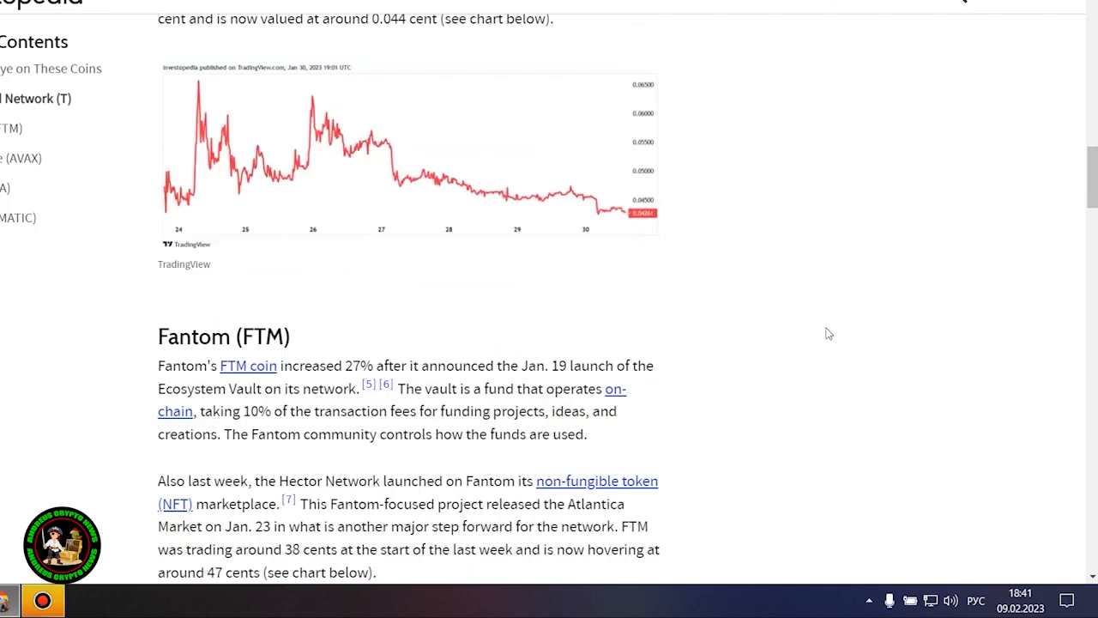
# Scroll through the Avalanche (AVAX) section, clear the text selection, and reach its falling chart.
pyautogui.scroll(-3)
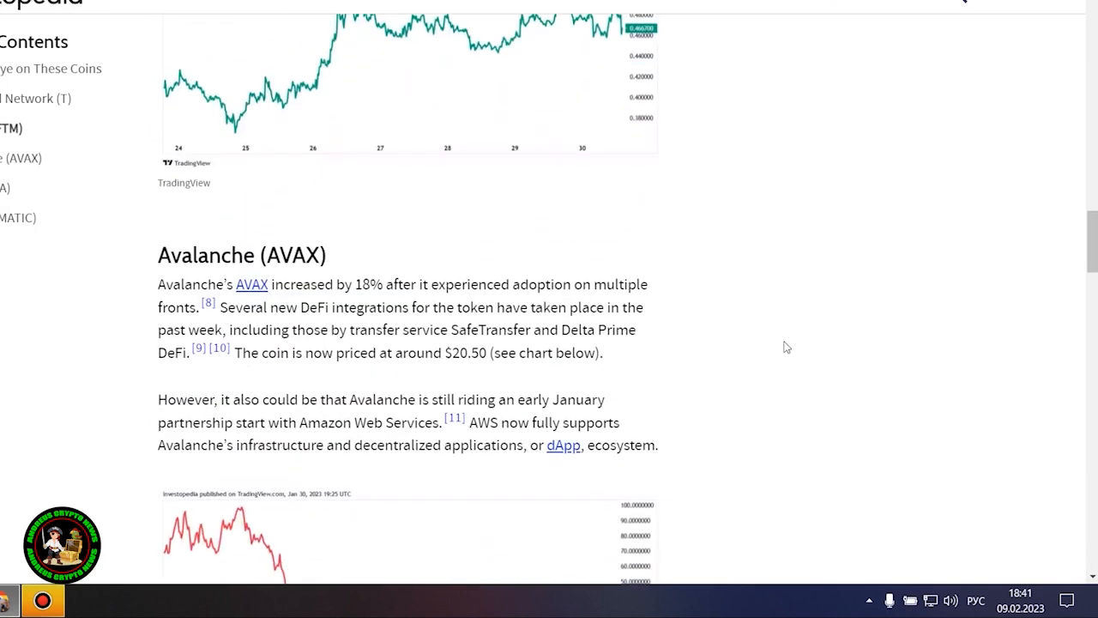
pyautogui.scroll(-3)
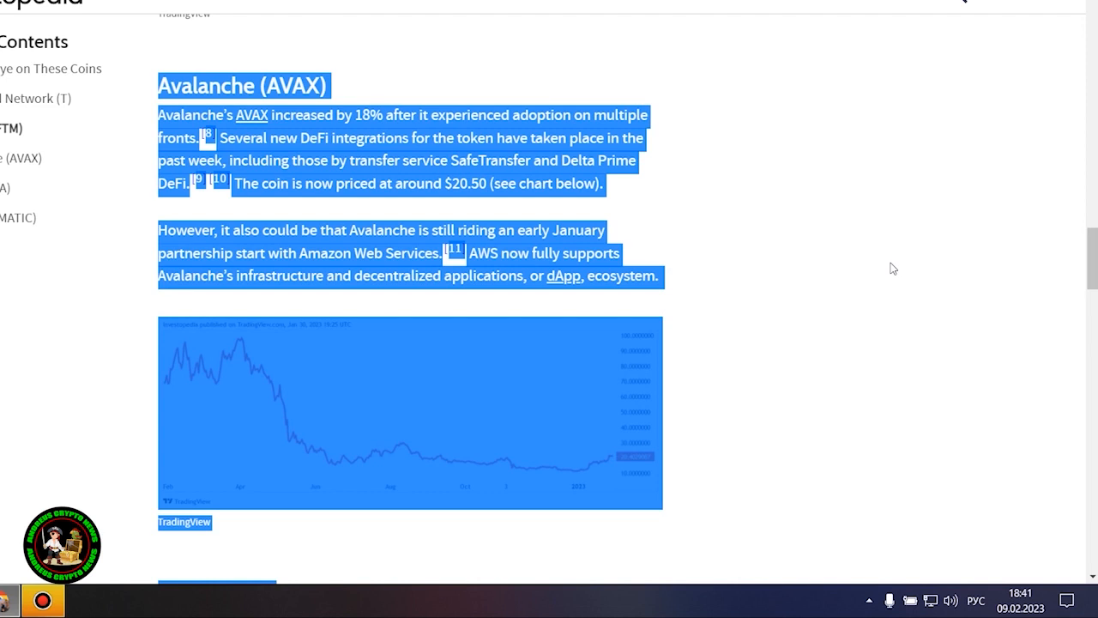
pyautogui.click(893, 267)
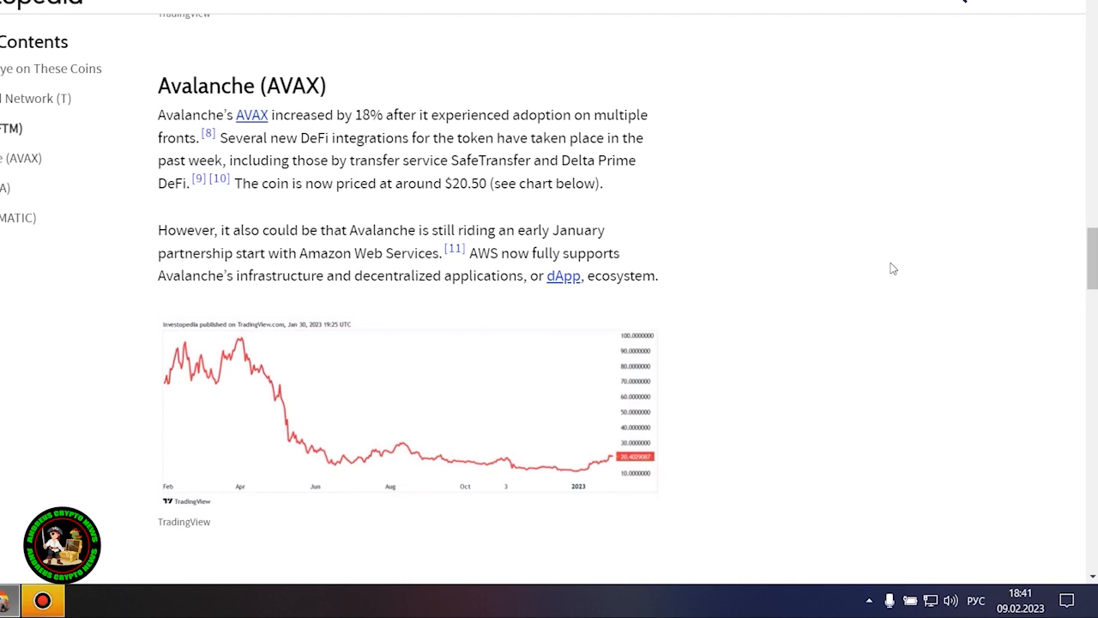
pyautogui.scroll(-3)
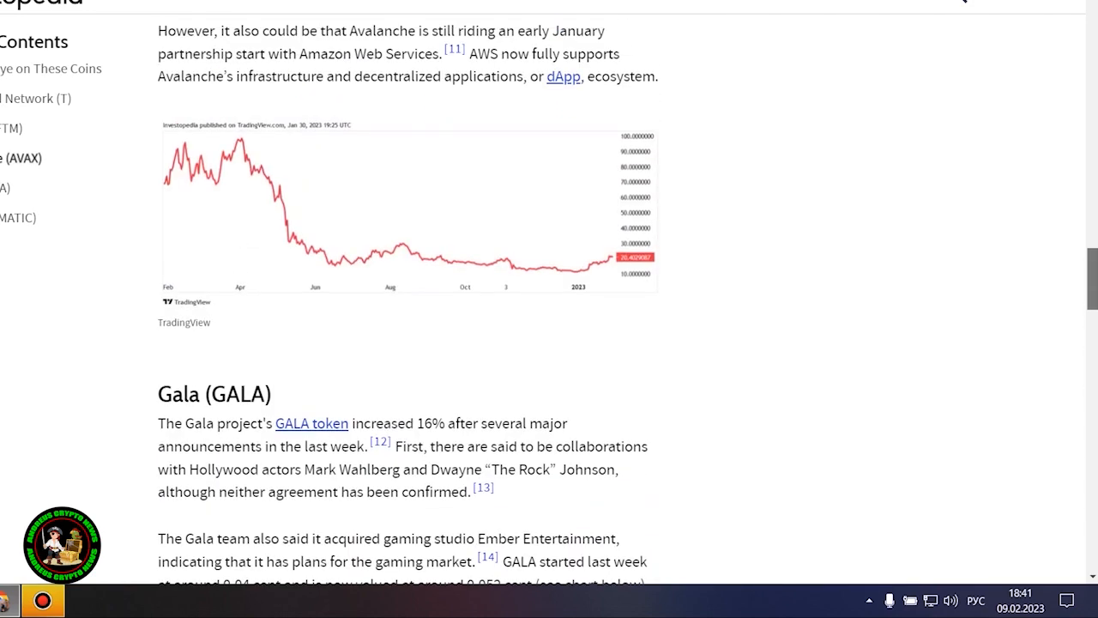
# View the Avalanche chart enlarged, then the Gala (GALA) price chart enlarged over the article.
pyautogui.scroll(-3)
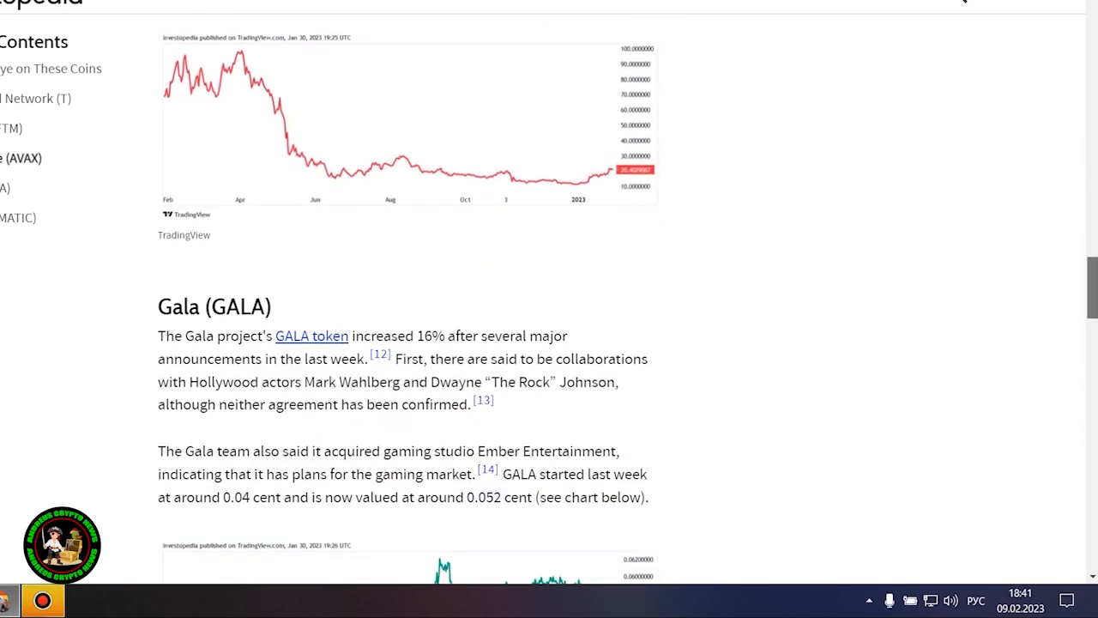
pyautogui.click(410, 124)
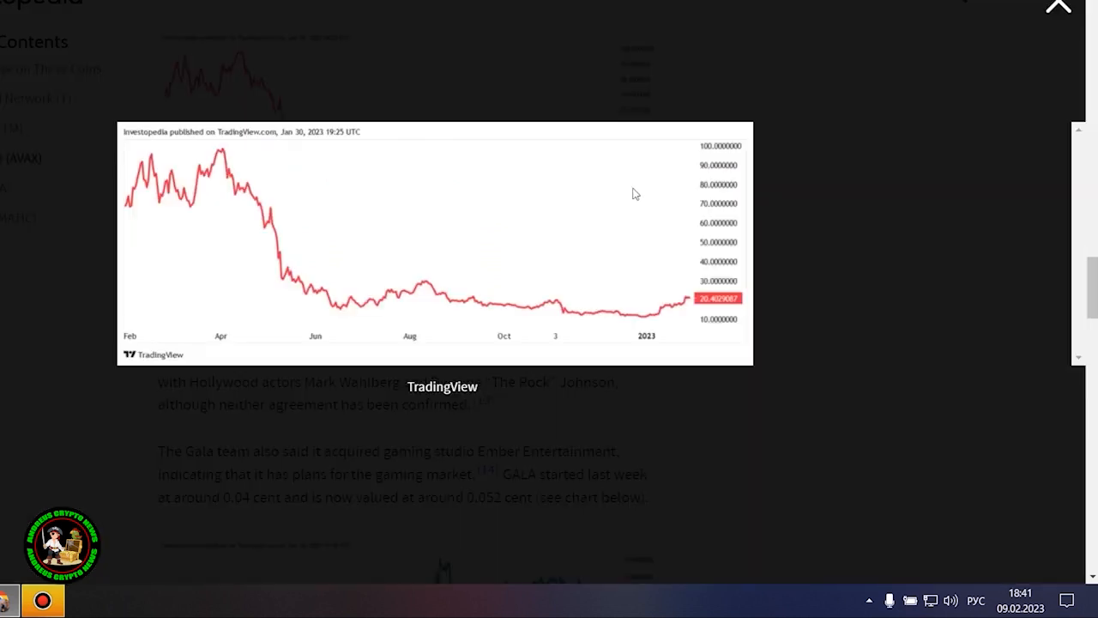
pyautogui.moveTo(892, 191)
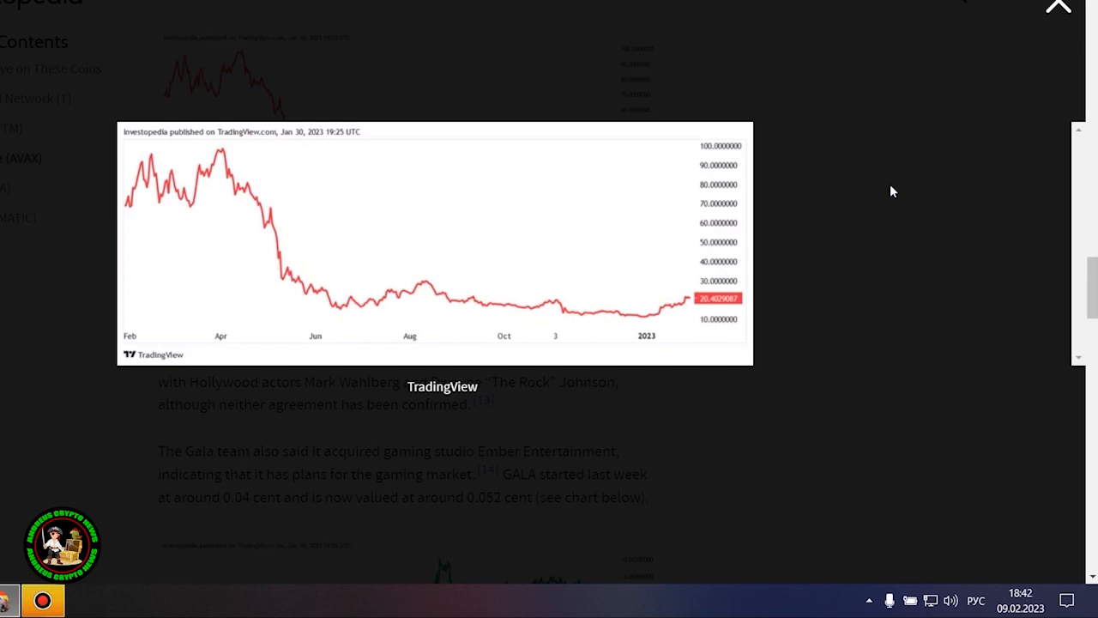
pyautogui.moveTo(964, 116)
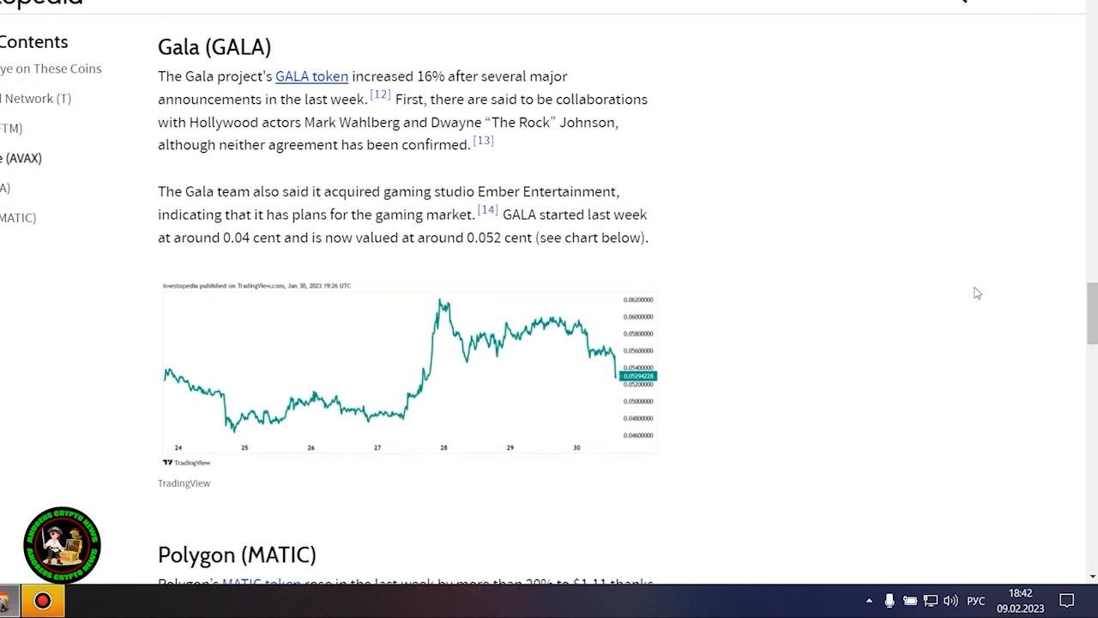
pyautogui.moveTo(861, 248)
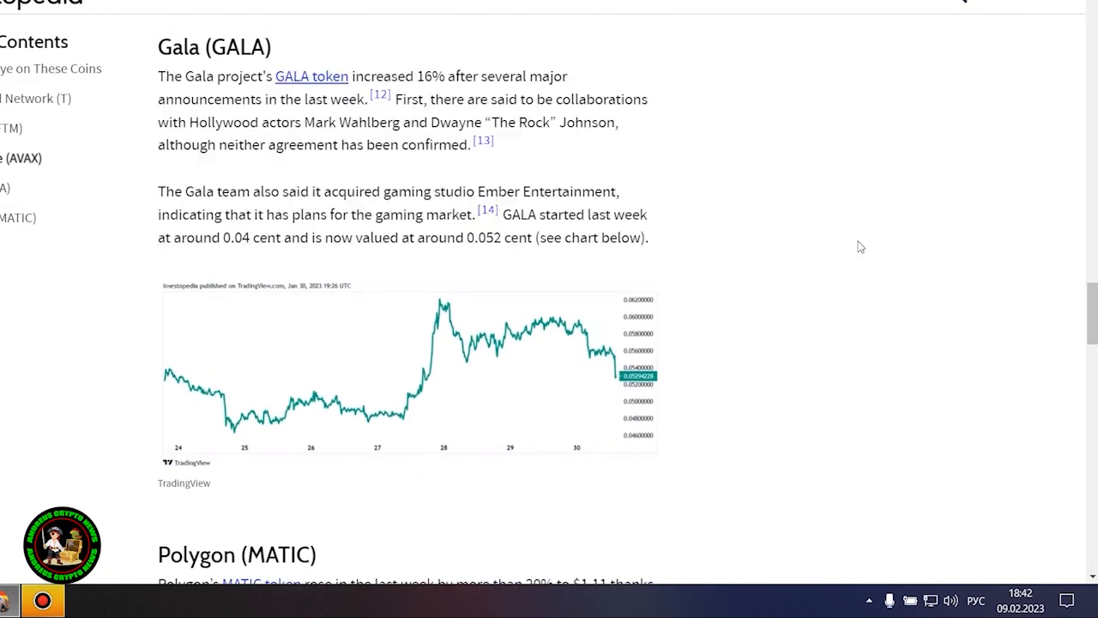
pyautogui.click(409, 369)
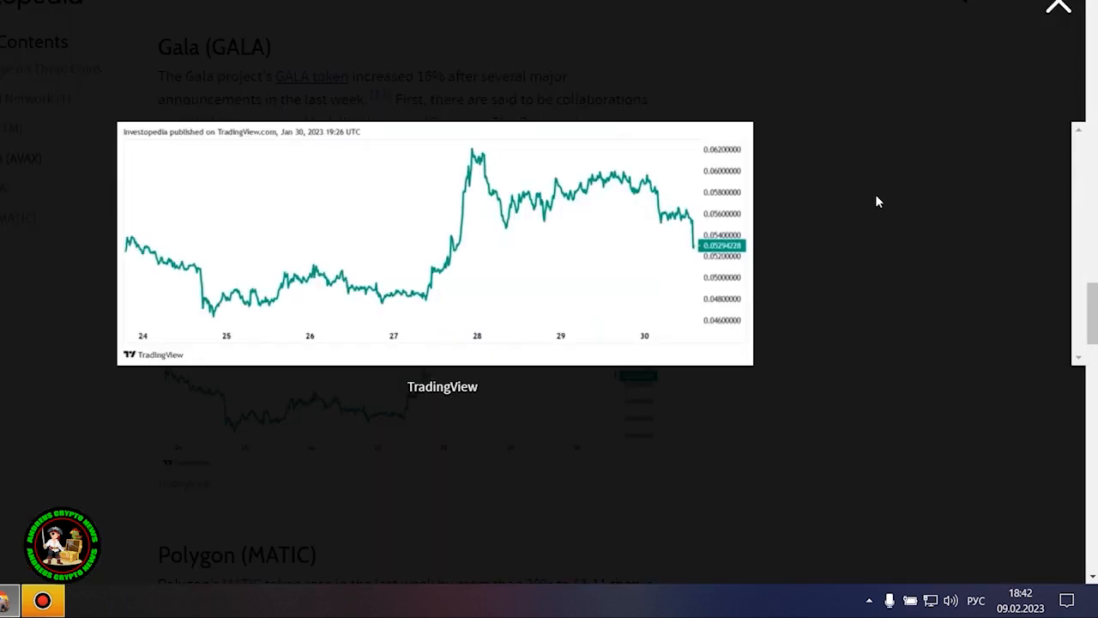
pyautogui.moveTo(700, 256)
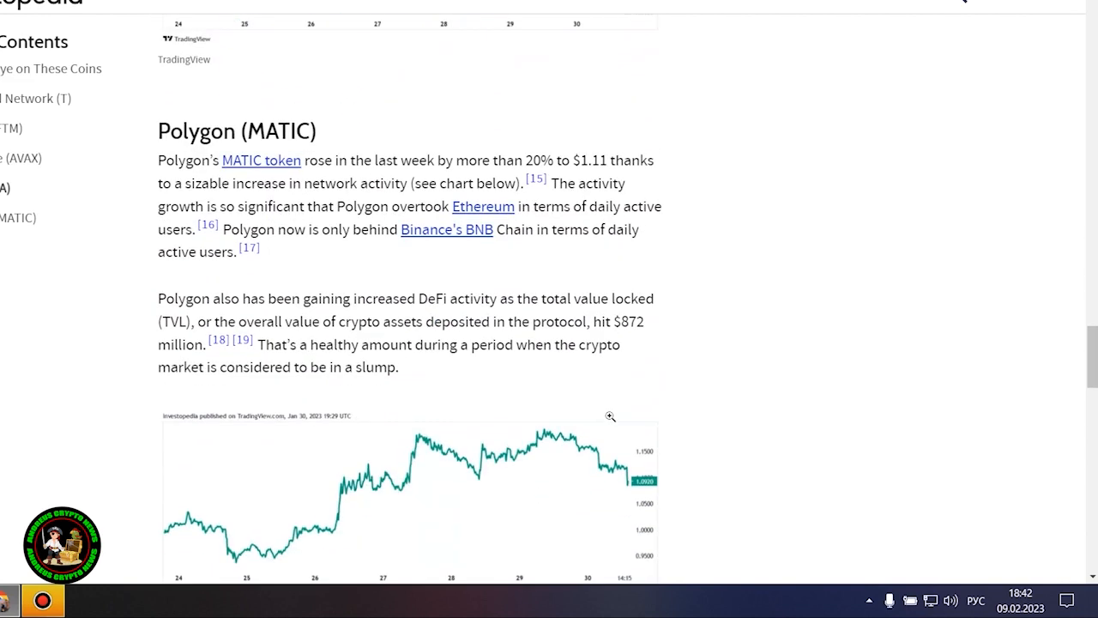
pyautogui.scroll(-3)
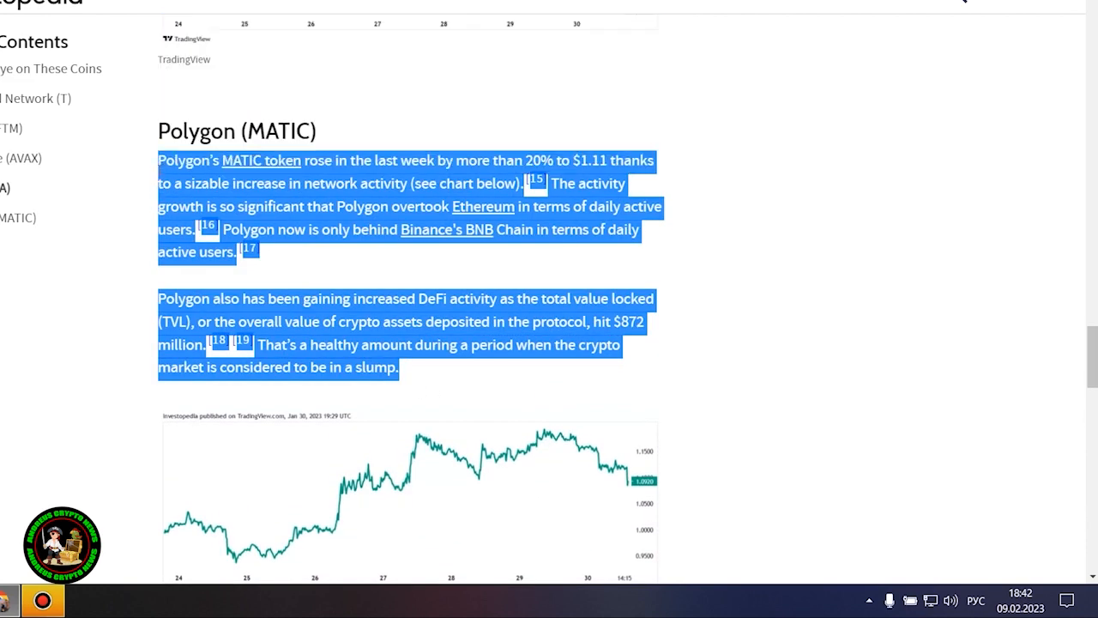
pyautogui.scroll(-3)
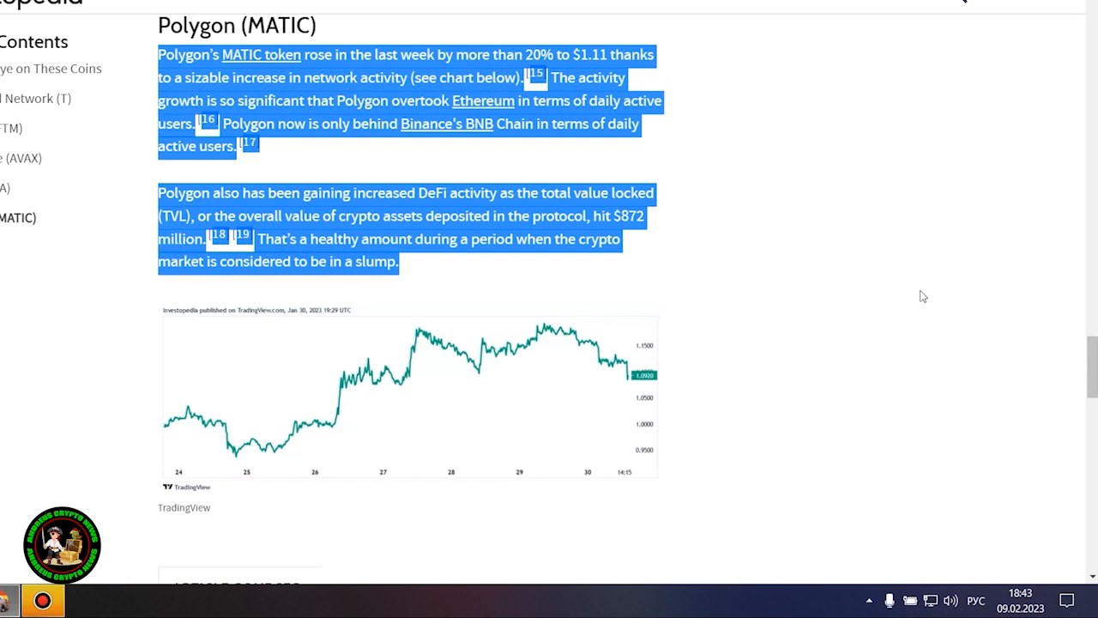
pyautogui.click(409, 395)
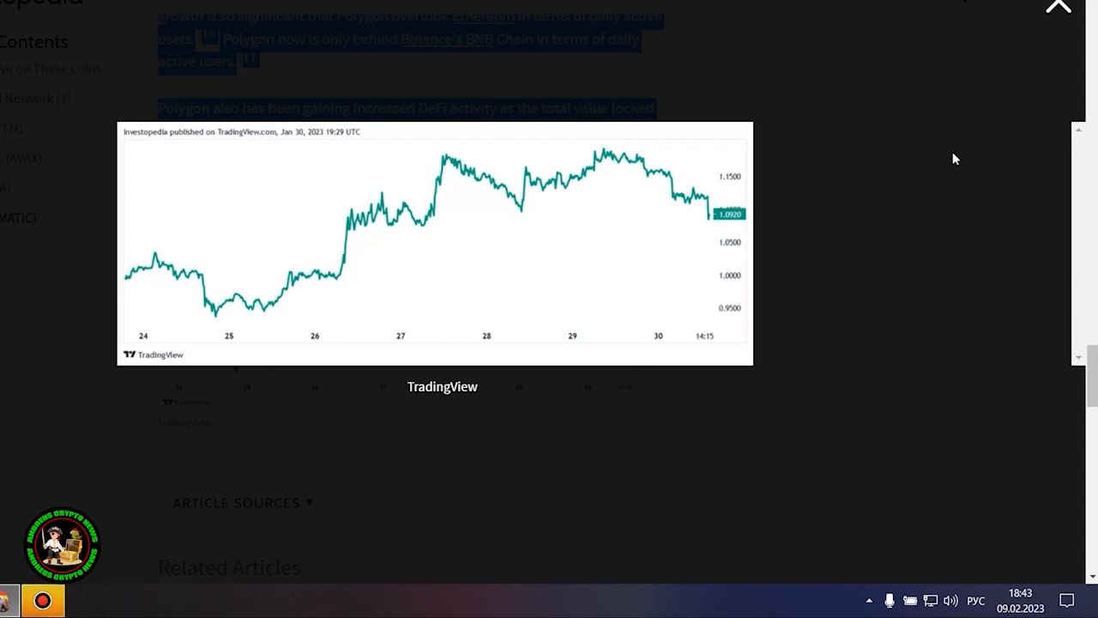
pyautogui.moveTo(1072, 10)
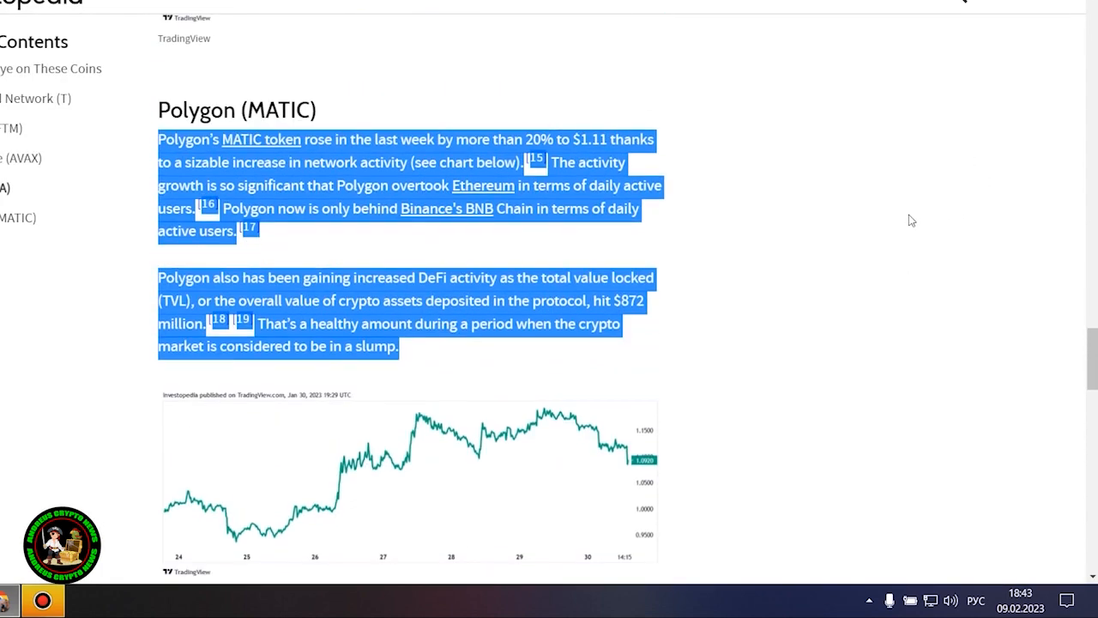
pyautogui.click(864, 254)
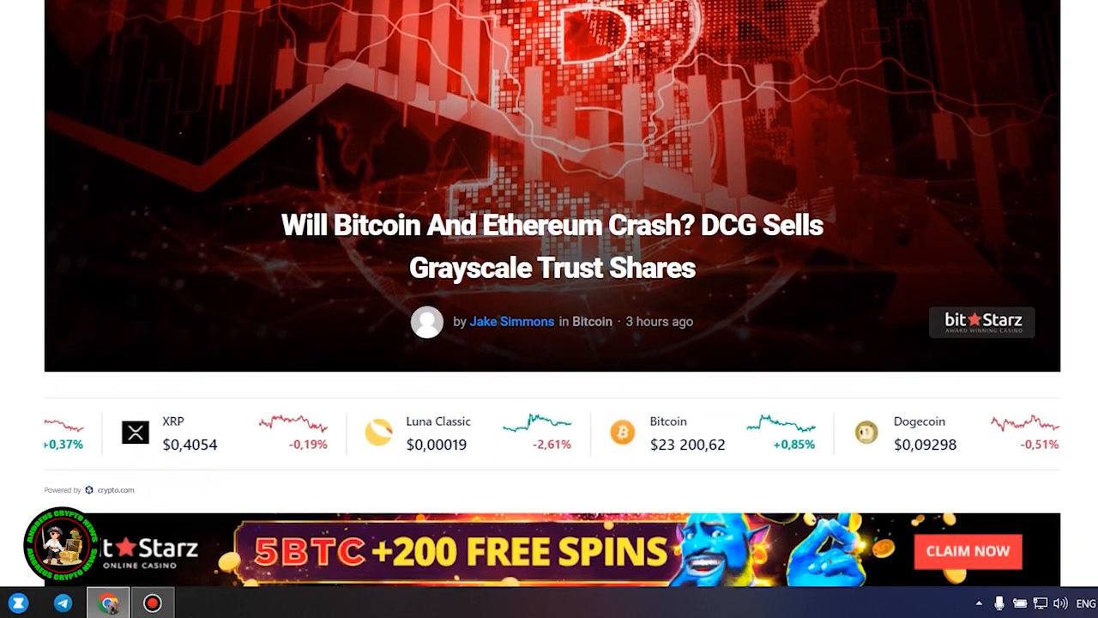
# Scroll past the DCG/Grayscale article header to its first paragraphs and the 'Crash Looming?' subsection.
pyautogui.scroll(-3)
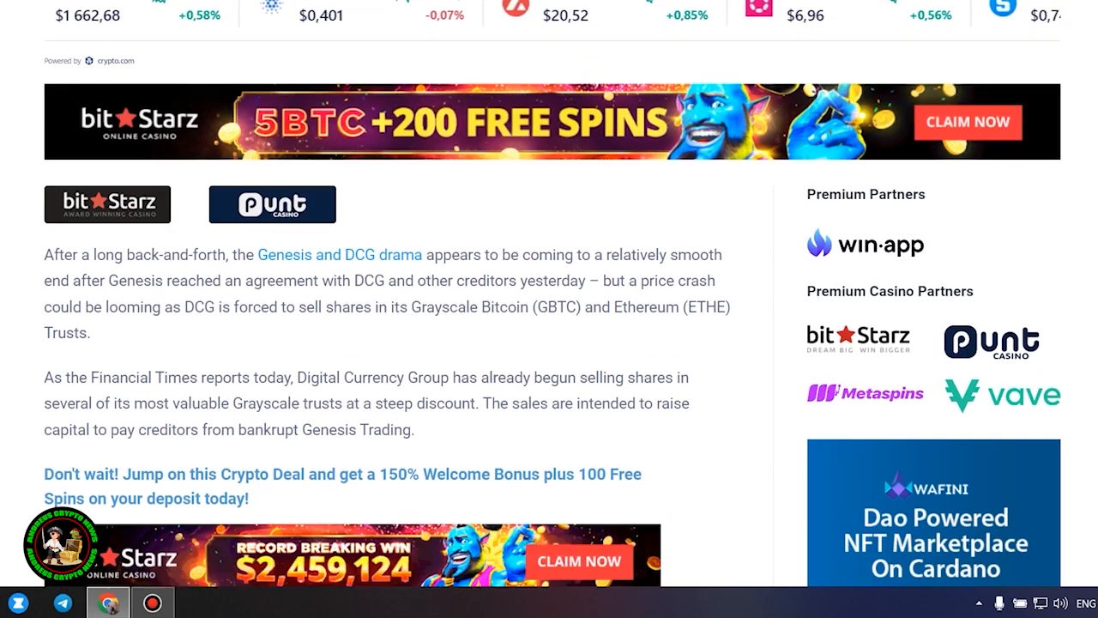
pyautogui.scroll(-3)
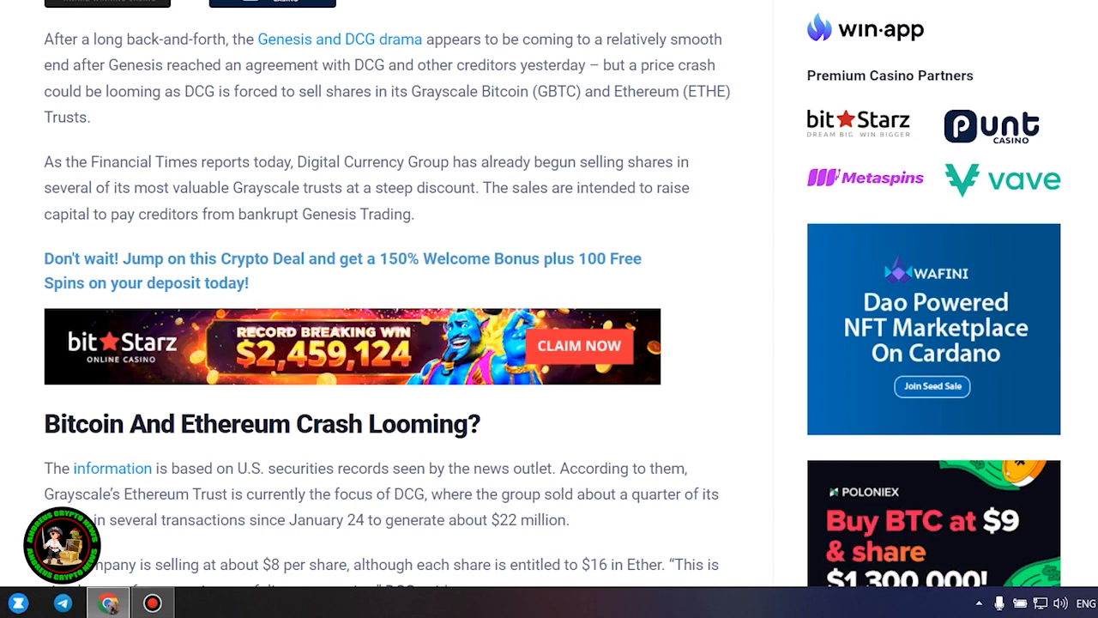
# Scroll through the DCG/GBTC share-sale paragraphs to the SEC 1%-per-quarter approval paragraph.
pyautogui.scroll(-3)
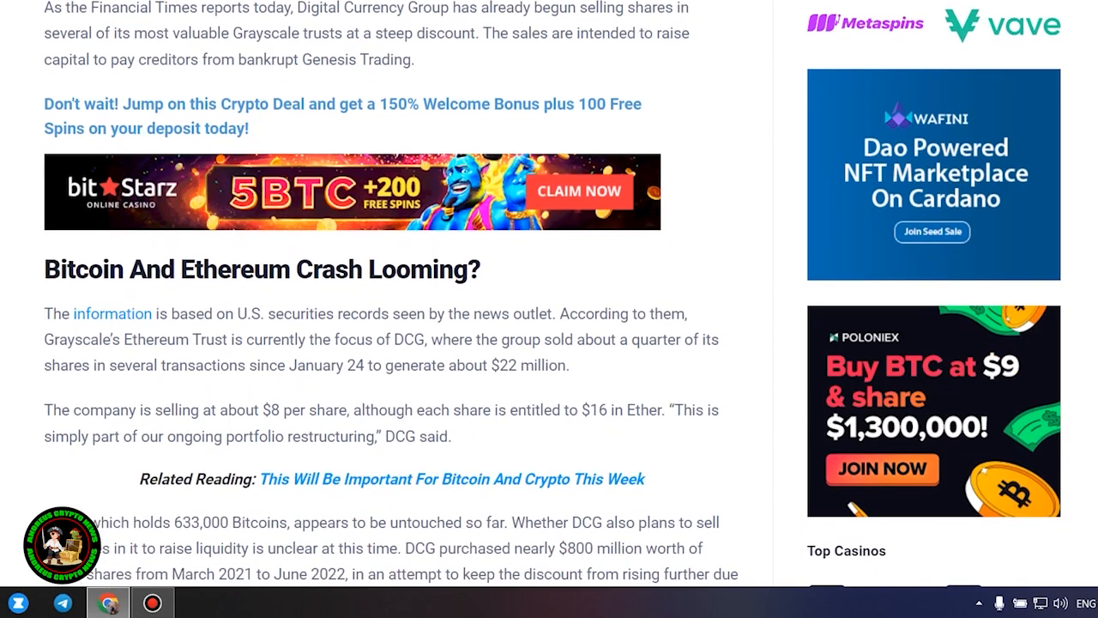
pyautogui.scroll(-3)
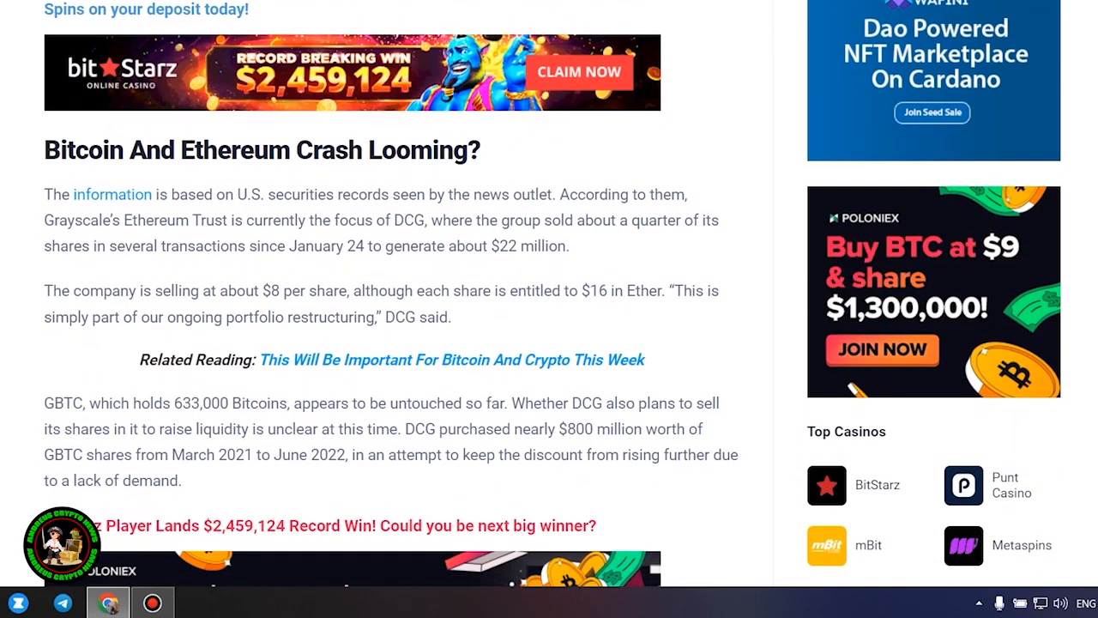
pyautogui.moveTo(727, 168)
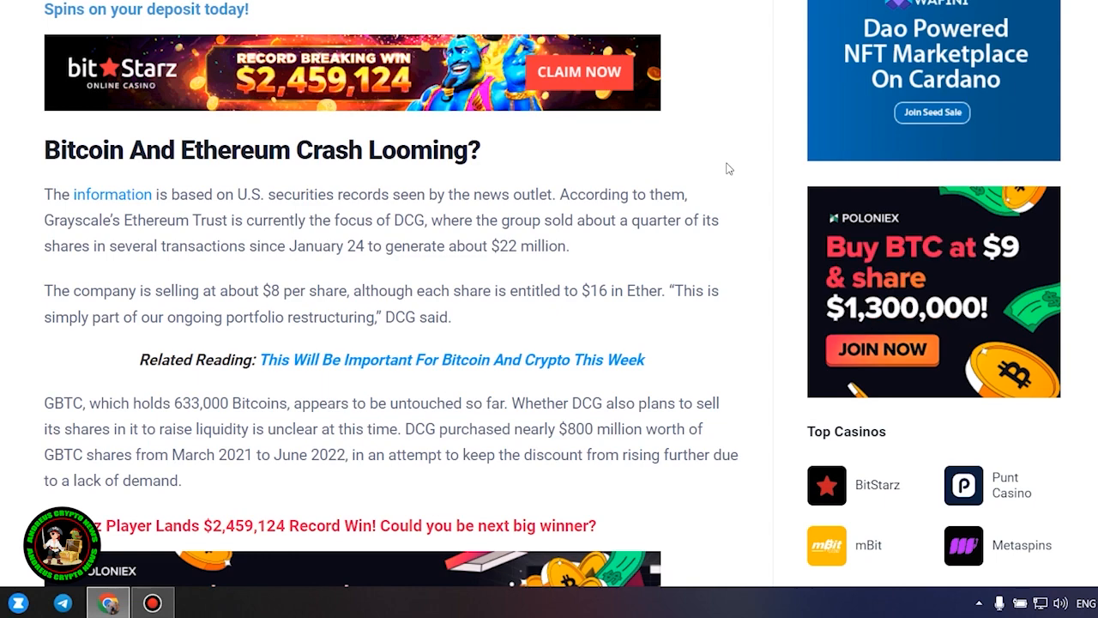
pyautogui.scroll(-3)
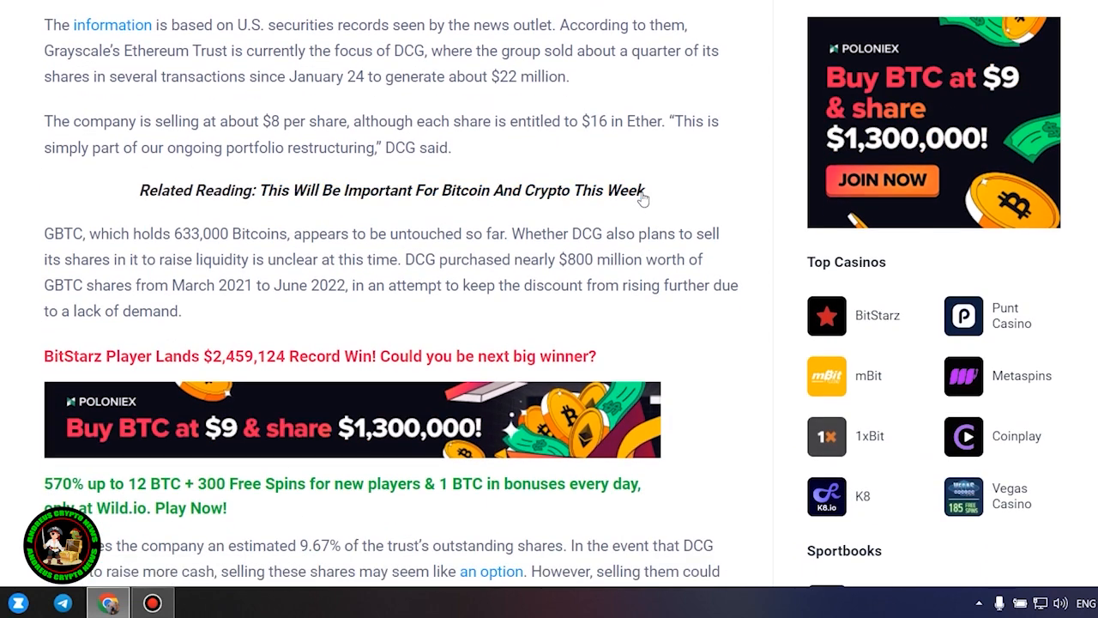
pyautogui.scroll(-3)
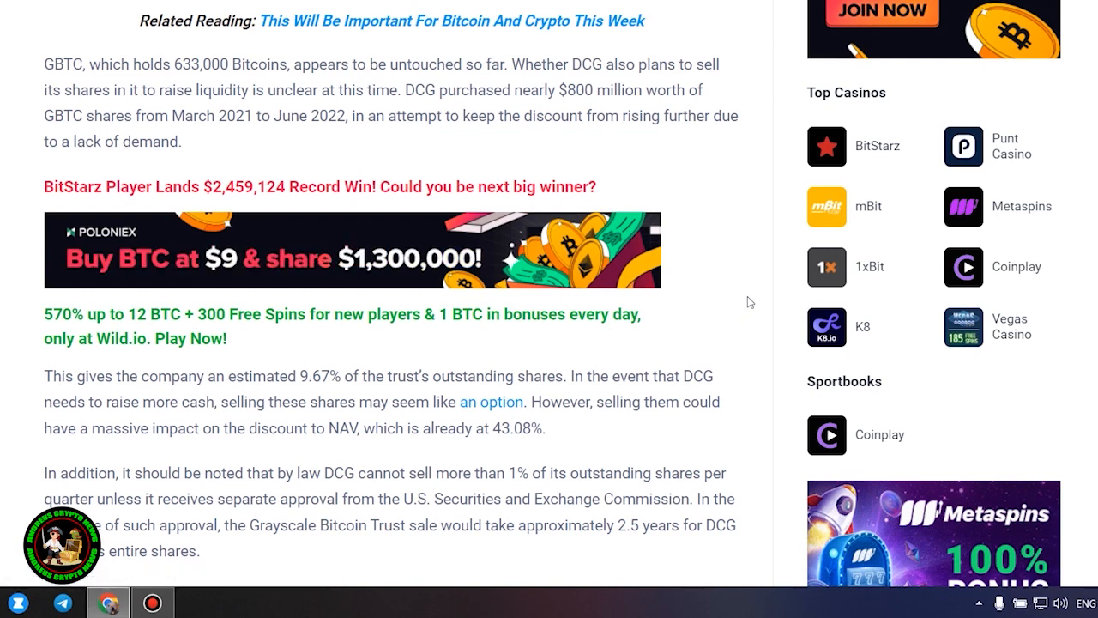
pyautogui.moveTo(728, 206)
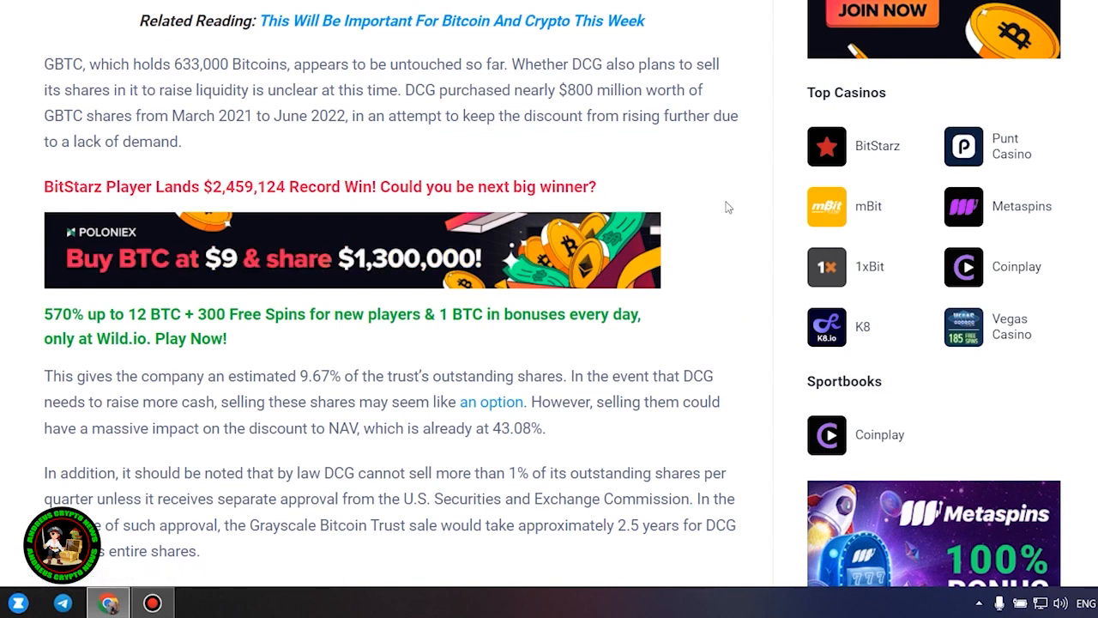
pyautogui.moveTo(563, 438)
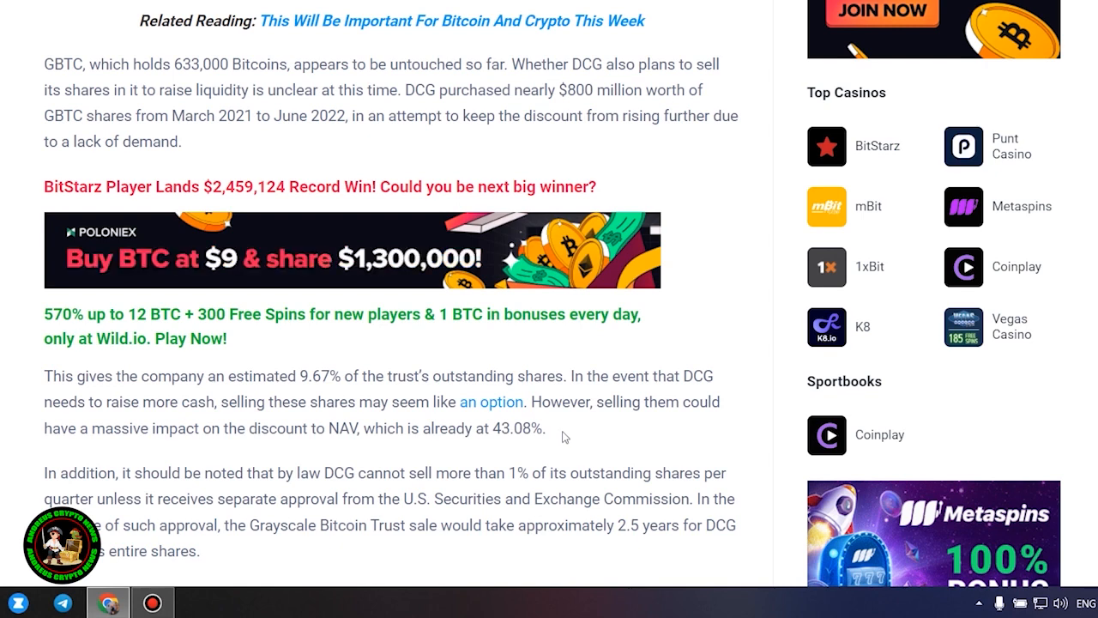
pyautogui.moveTo(659, 432)
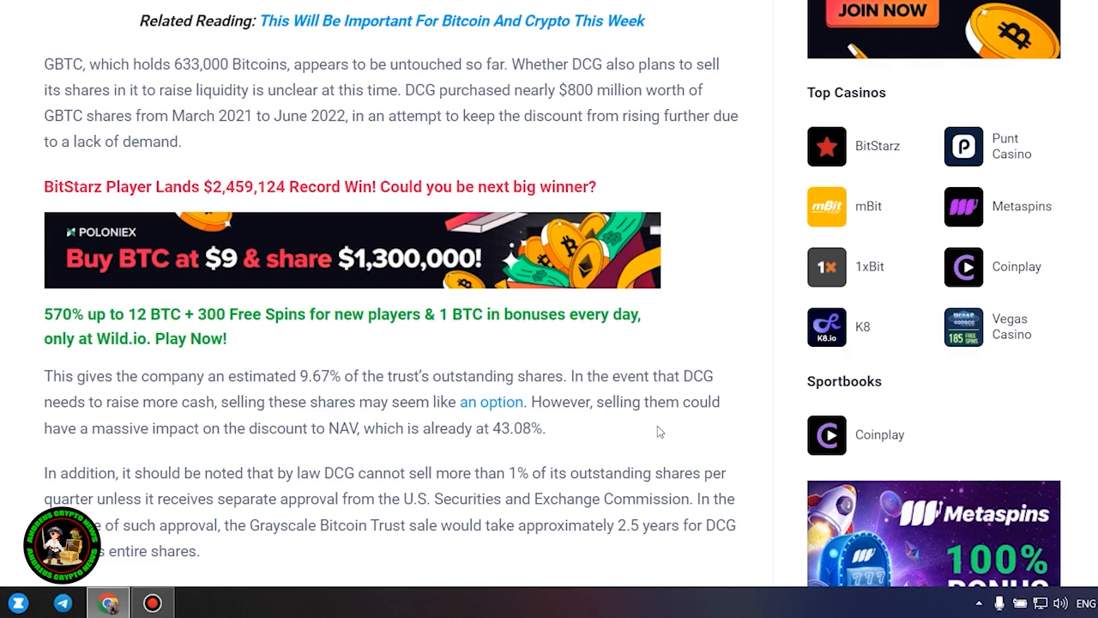
pyautogui.scroll(-3)
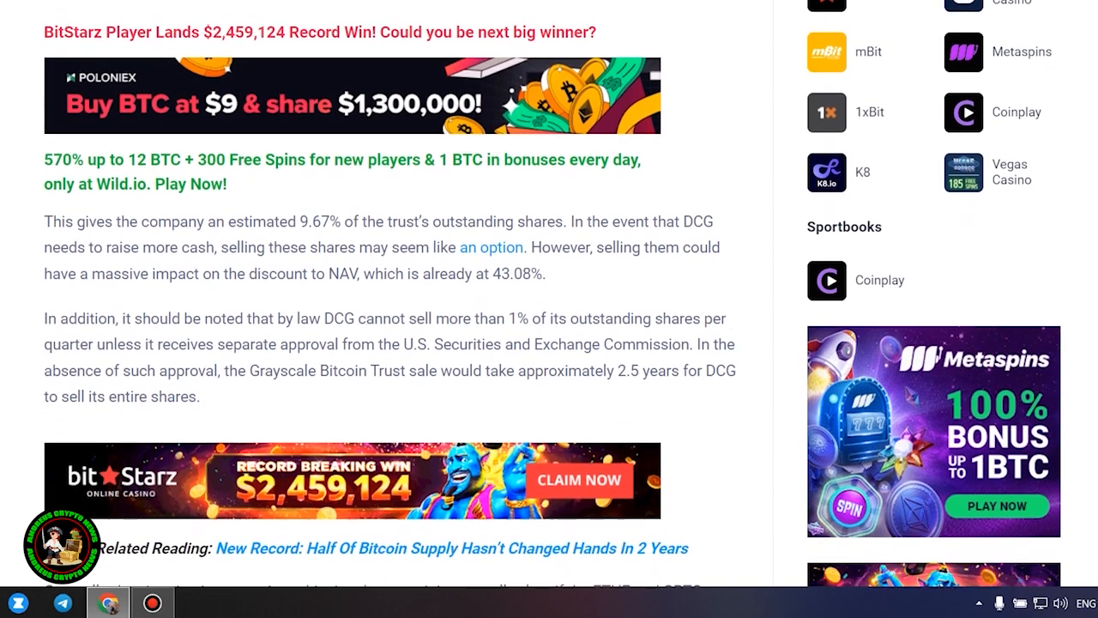
pyautogui.scroll(-3)
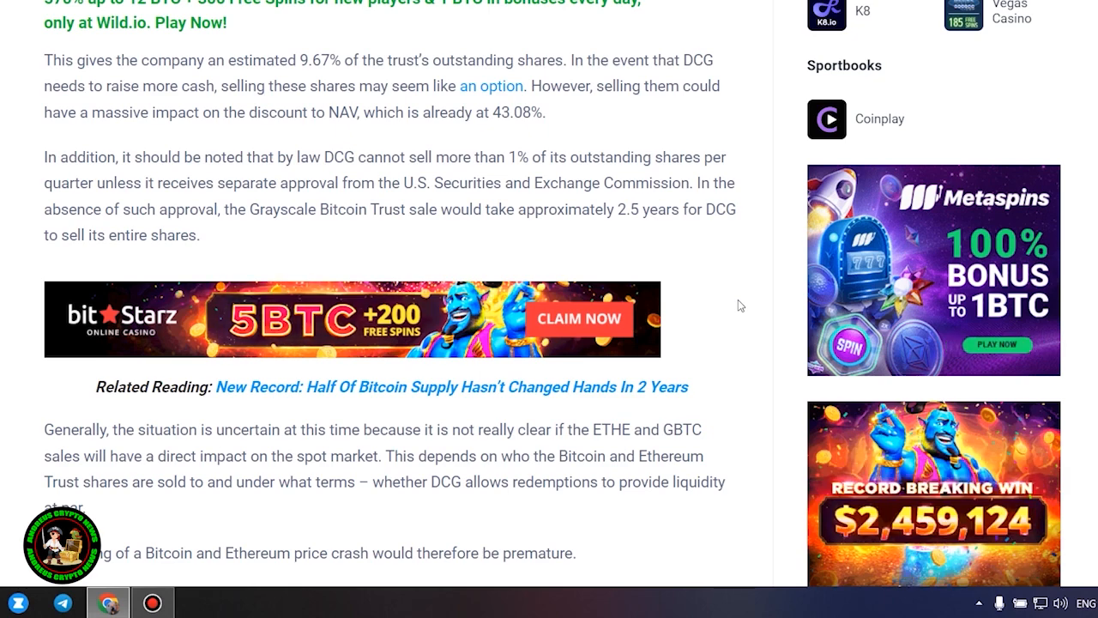
# Scroll down to the 'DCG And Genesis Reach Agreement With Creditors' section.
pyautogui.scroll(-3)
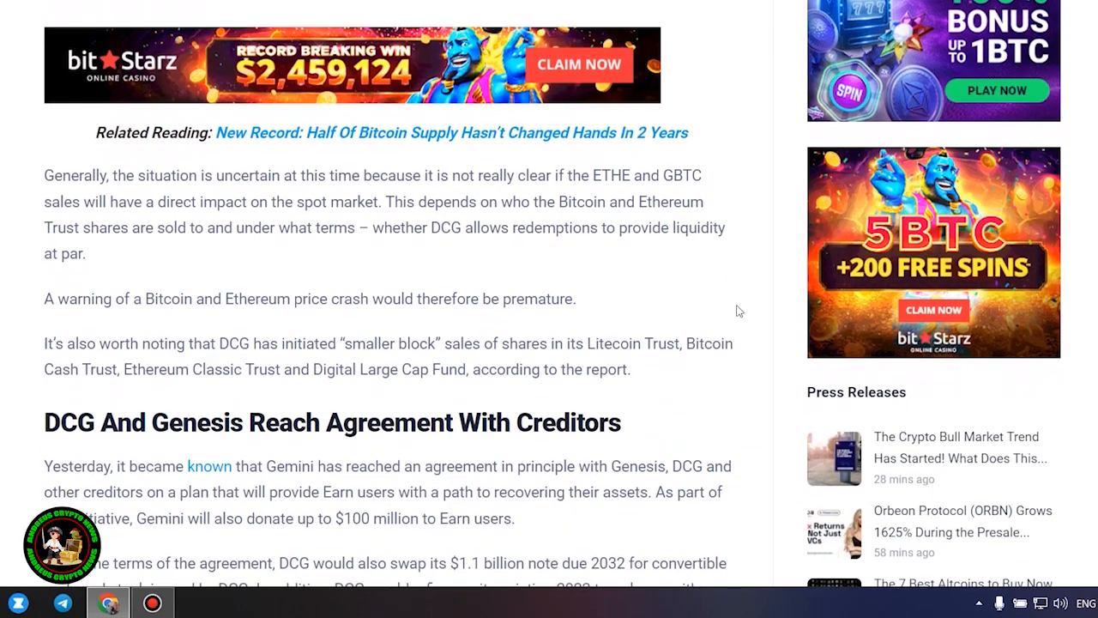
pyautogui.scroll(-3)
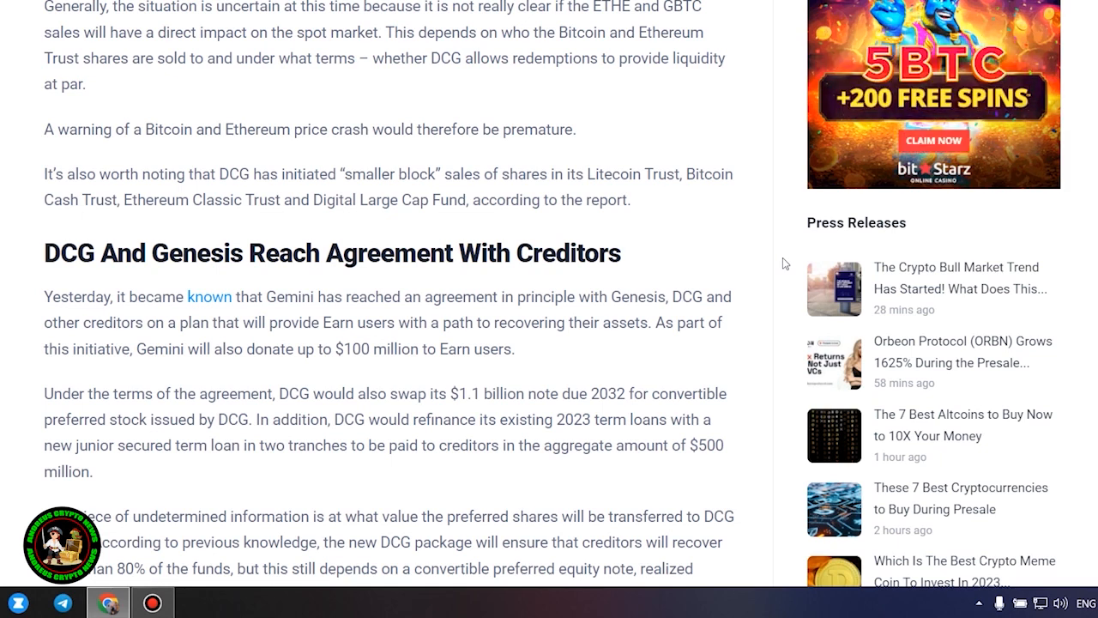
pyautogui.scroll(-3)
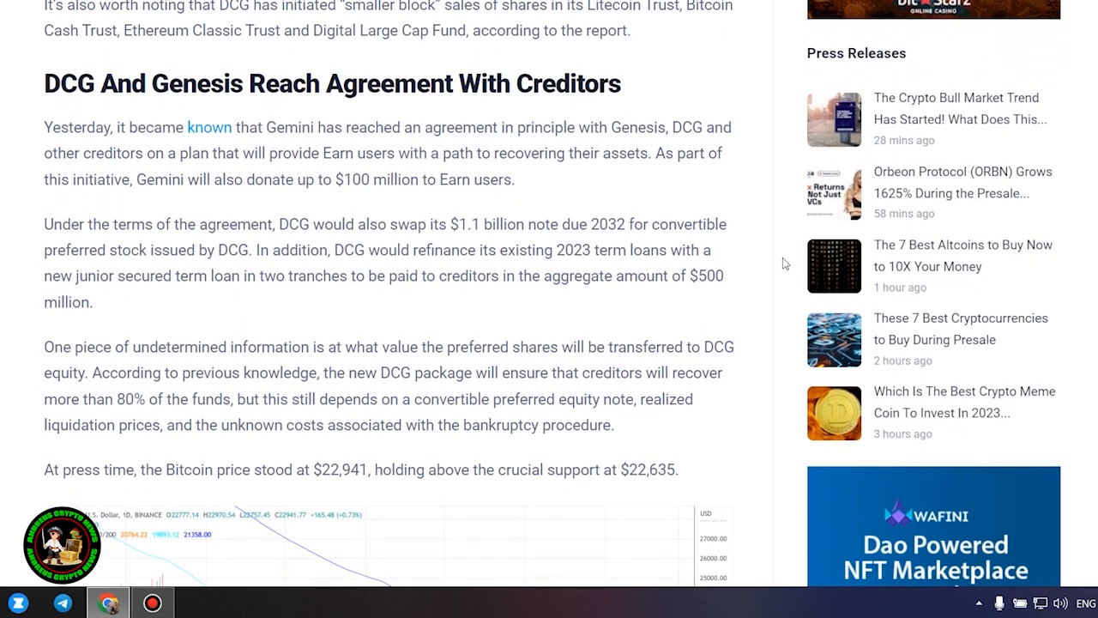
pyautogui.scroll(-3)
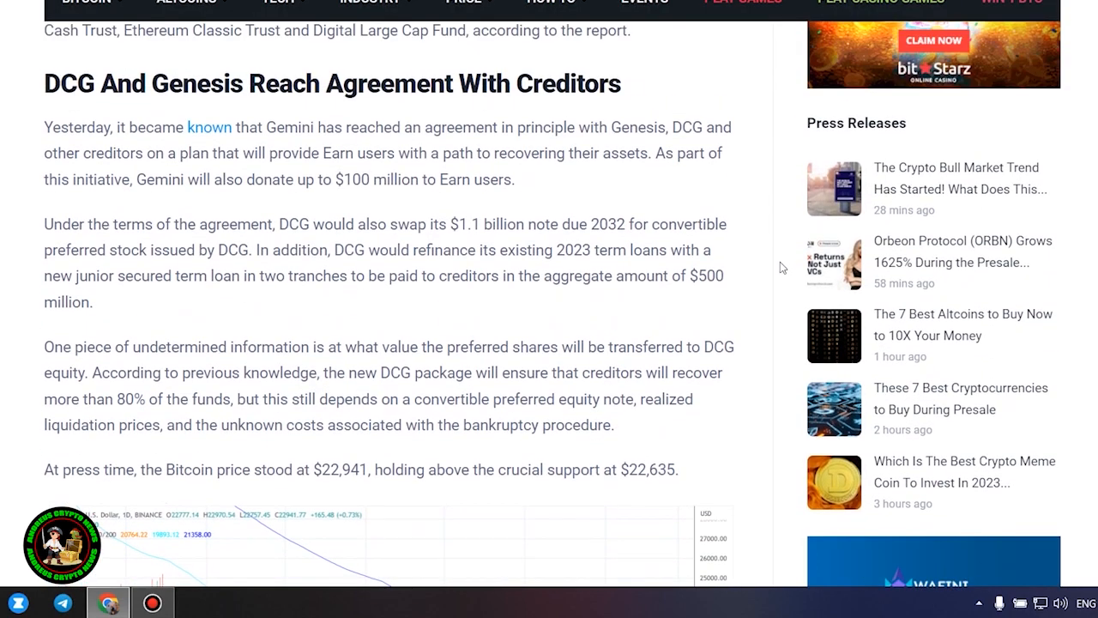
# Select the creditors-agreement paragraphs down to the $22,635 support line and reach the BTC chart.
pyautogui.moveTo(44, 127); pyautogui.dragTo(676, 470)
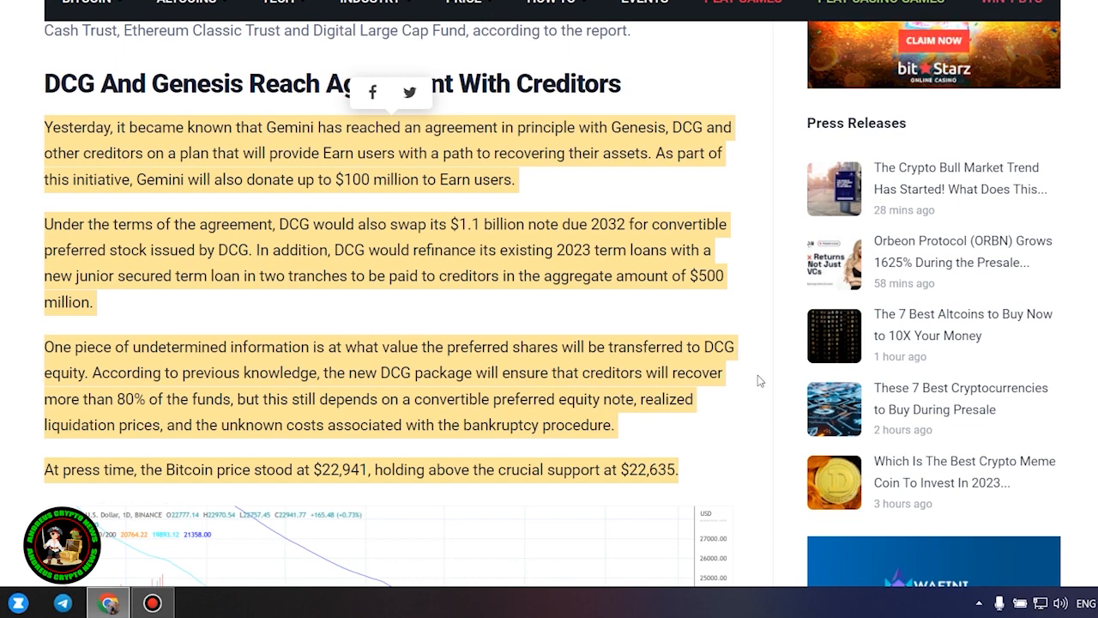
pyautogui.scroll(-3)
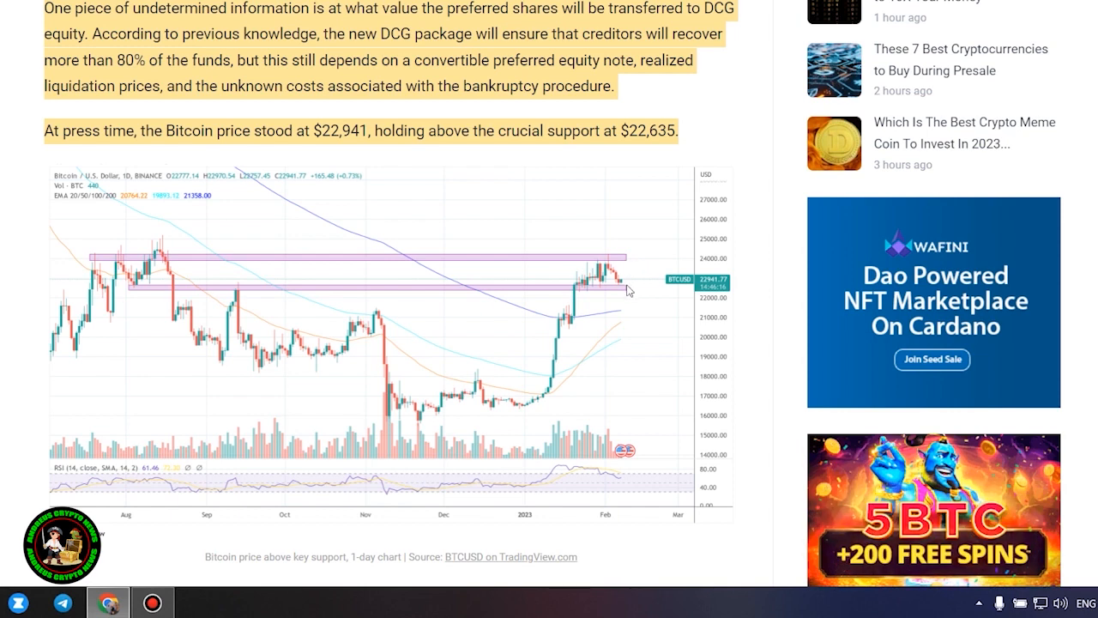
pyautogui.moveTo(566, 367)
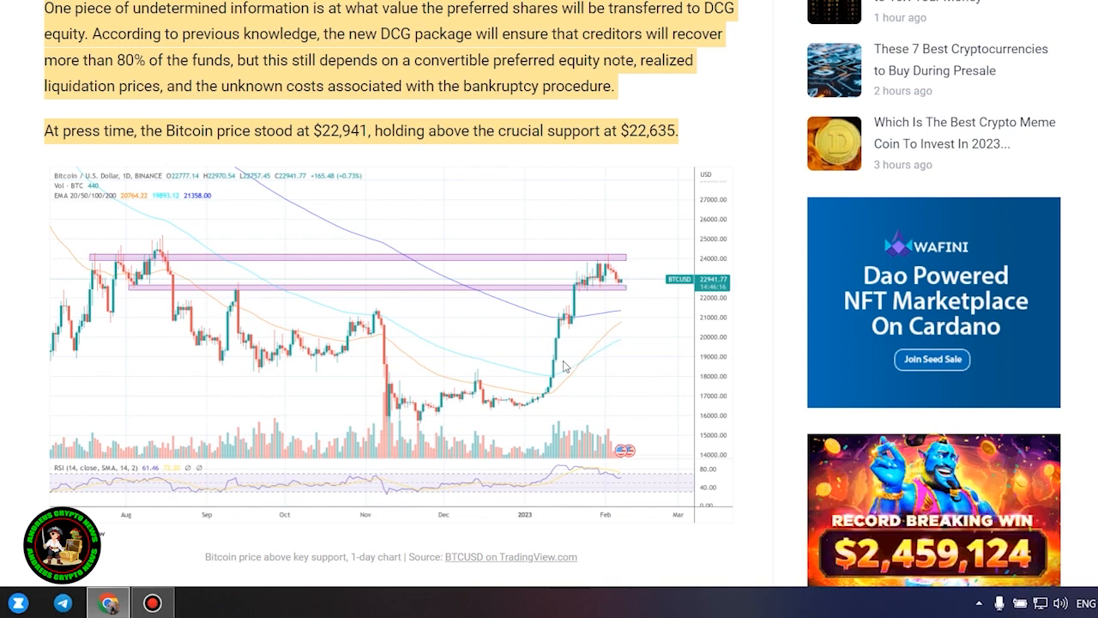